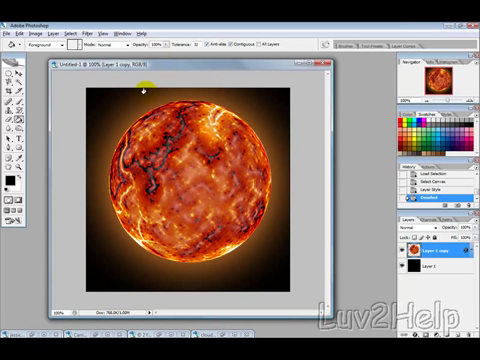
{"action": "mouse_move", "coordinate": [204, 136]}
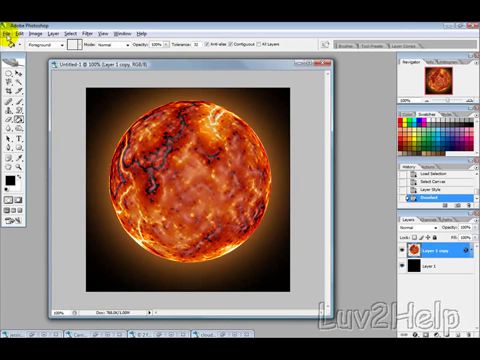
- Create a new document and render Clouds then Difference Clouds for a high-contrast texture
{"action": "left_click", "coordinate": [10, 32]}
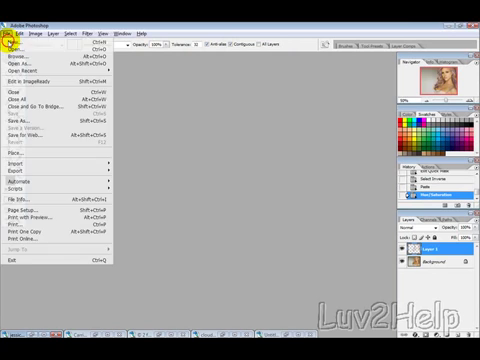
{"action": "left_click", "coordinate": [24, 48]}
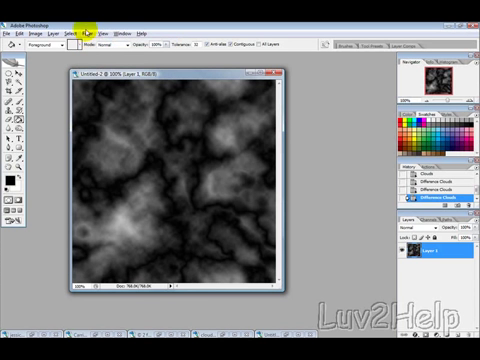
{"action": "left_click", "coordinate": [96, 12]}
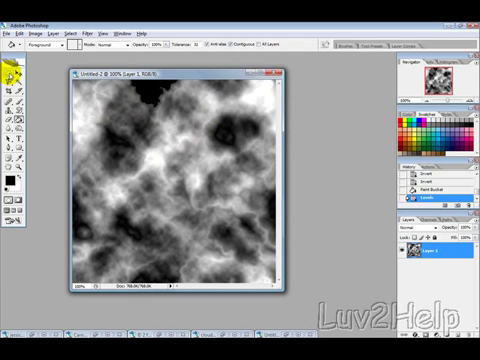
- Select a circle of the clouds with the Elliptical Marquee and delete everything outside it
{"action": "left_click", "coordinate": [172, 170]}
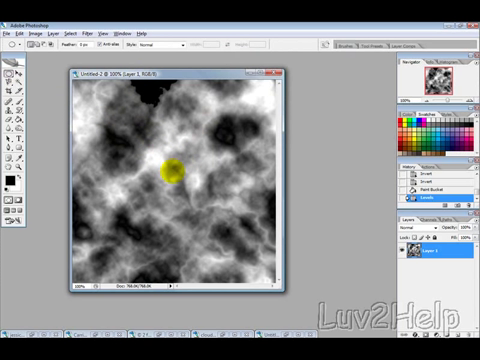
{"action": "left_click", "coordinate": [12, 68]}
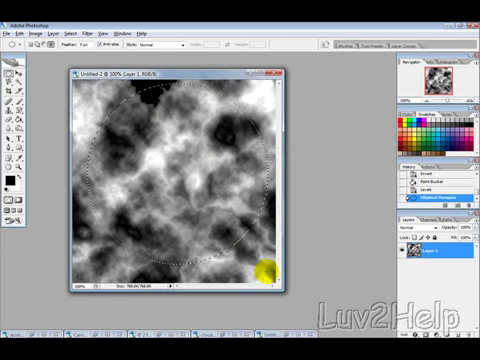
{"action": "left_click", "coordinate": [72, 32]}
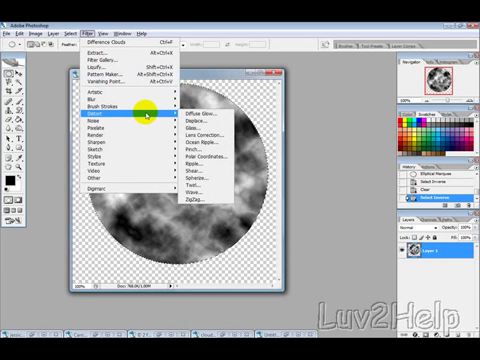
{"action": "mouse_move", "coordinate": [200, 180]}
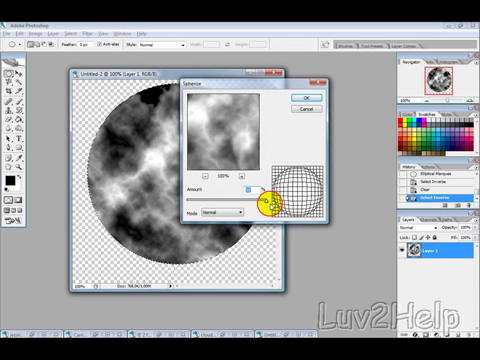
- Spherize the disc into a bulging sphere, then sharpen it with Unsharp Mask
{"action": "left_click", "coordinate": [304, 104]}
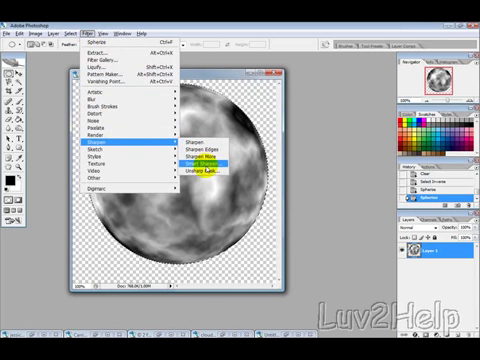
{"action": "left_click", "coordinate": [210, 164]}
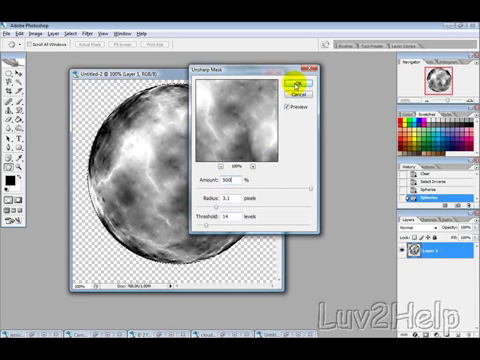
{"action": "left_click", "coordinate": [300, 76]}
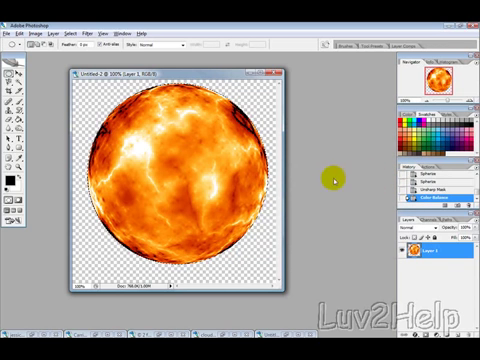
{"action": "mouse_move", "coordinate": [328, 184]}
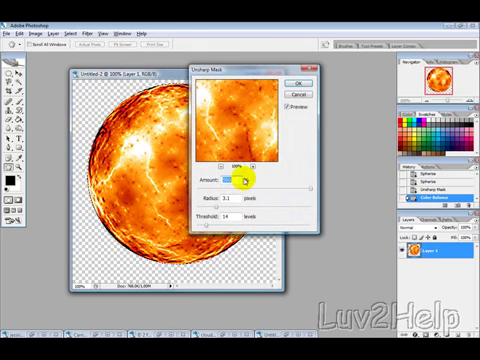
{"action": "mouse_move", "coordinate": [310, 184]}
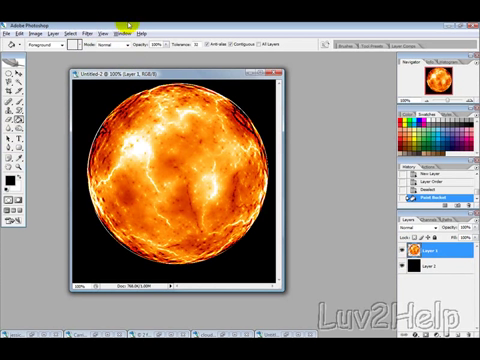
- Apply another filter to add swirling molten detail to the sphere's surface
{"action": "left_click", "coordinate": [96, 30]}
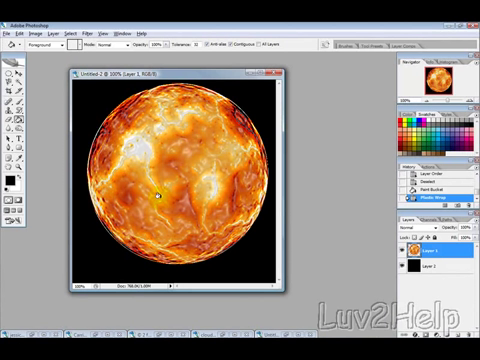
{"action": "mouse_move", "coordinate": [344, 264]}
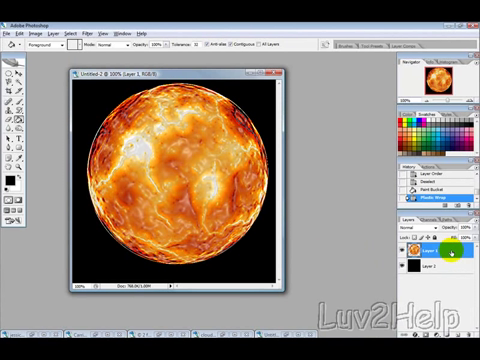
- Enable Outer Glow in the layer's Blending Options with a warm yellow-orange colour
{"action": "right_click", "coordinate": [430, 252]}
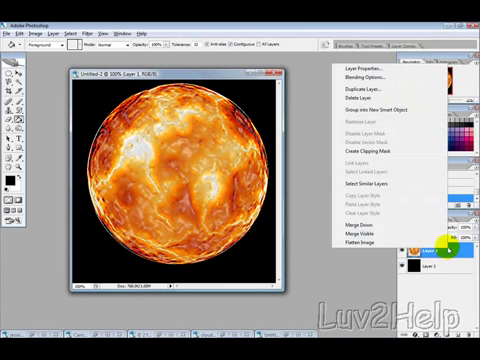
{"action": "left_click", "coordinate": [352, 86]}
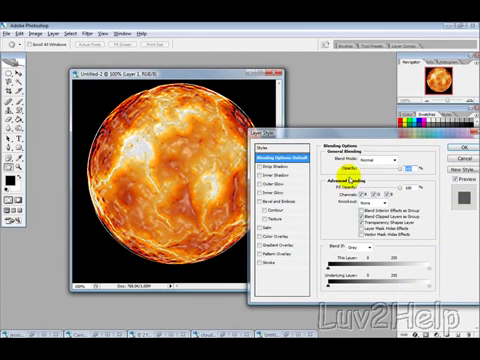
{"action": "left_click", "coordinate": [202, 174]}
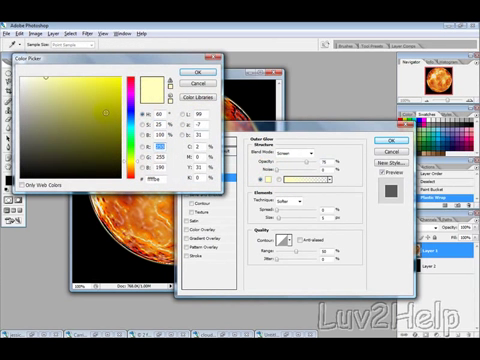
{"action": "left_click", "coordinate": [118, 74]}
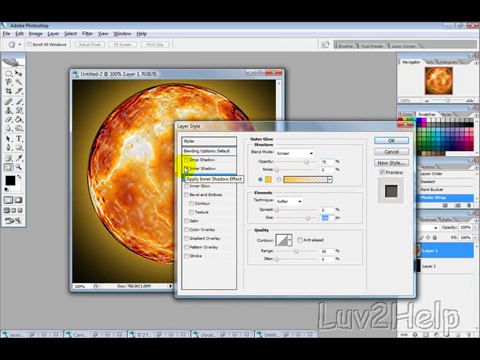
{"action": "left_click", "coordinate": [200, 184]}
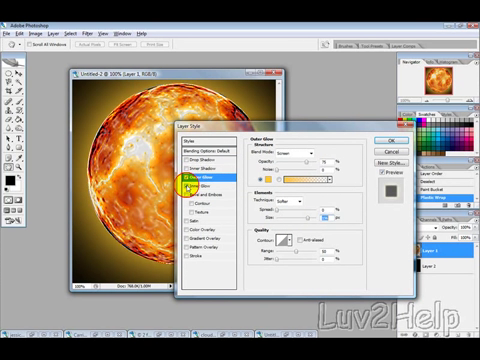